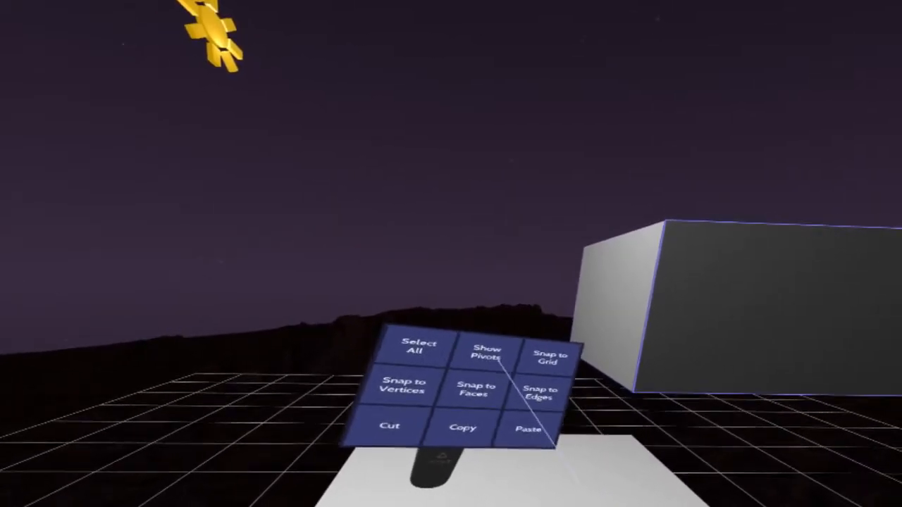
# Step: Turn on Show Pivots from the Edit menu so object pivot points are visible
pyautogui.click(486, 353)
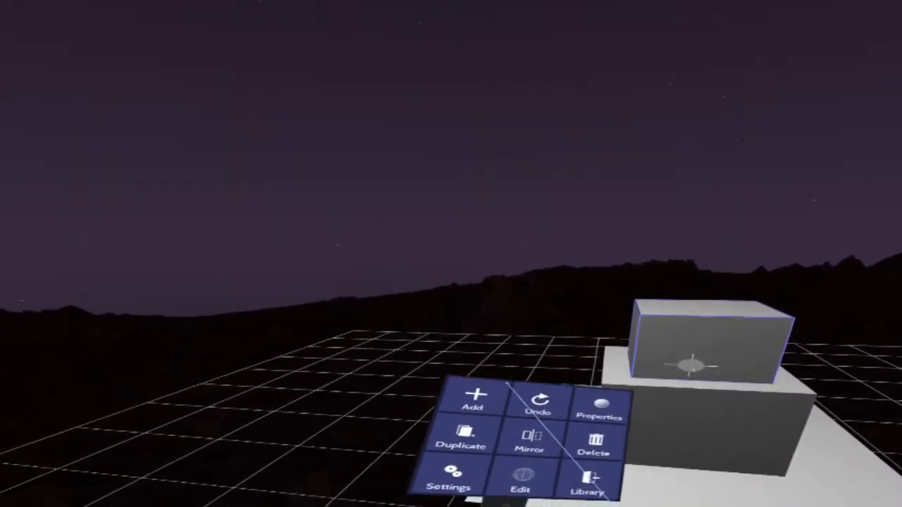
# Step: Add a Sphere primitive from the Add list and bring up its properties for recolouring
pyautogui.click(473, 402)
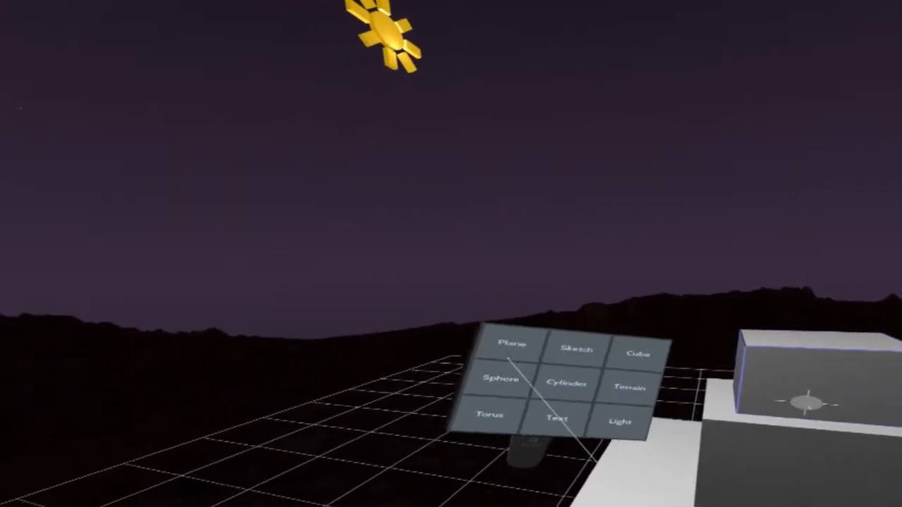
pyautogui.click(500, 379)
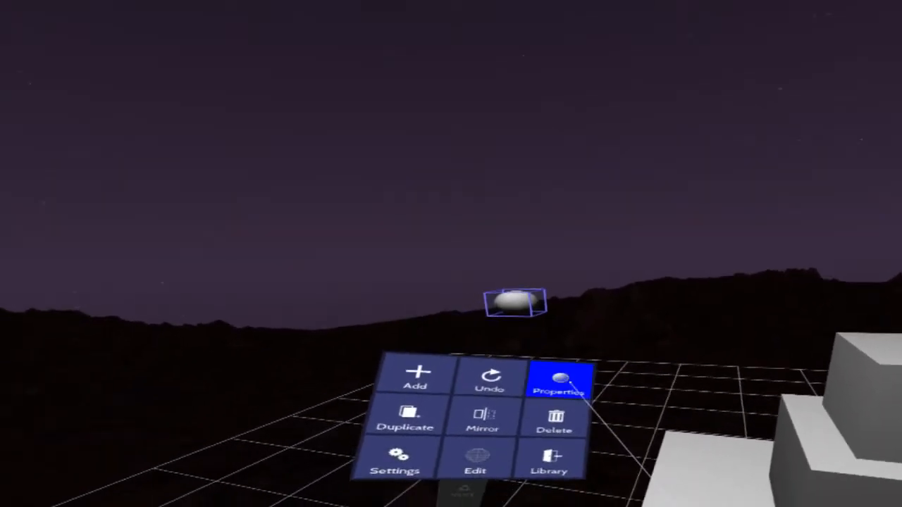
pyautogui.click(561, 379)
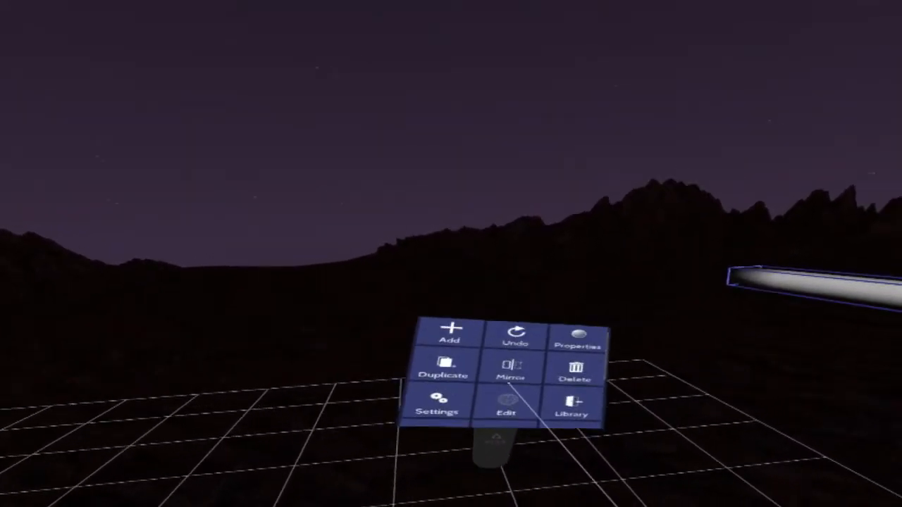
# Step: Add a Cylinder primitive to stretch into a long thin rod
pyautogui.click(506, 406)
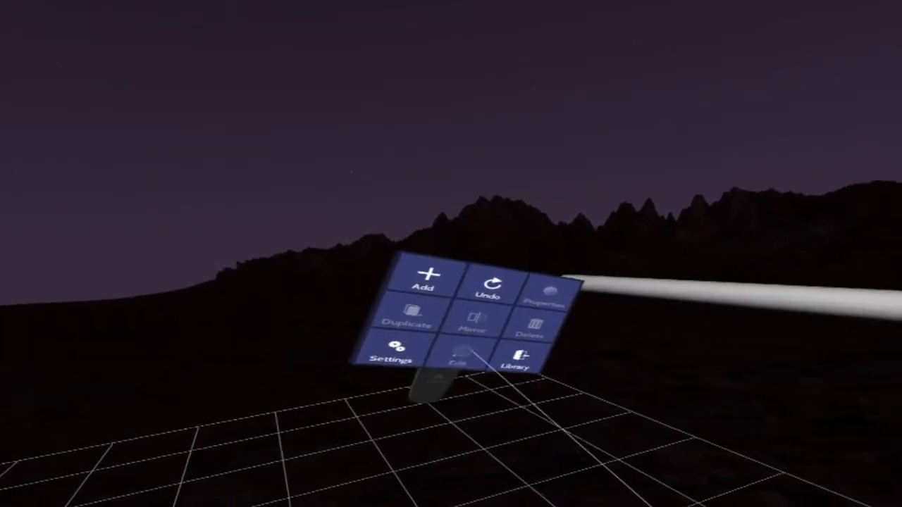
# Step: Set the long cylinder's colour to green in its properties
pyautogui.click(542, 299)
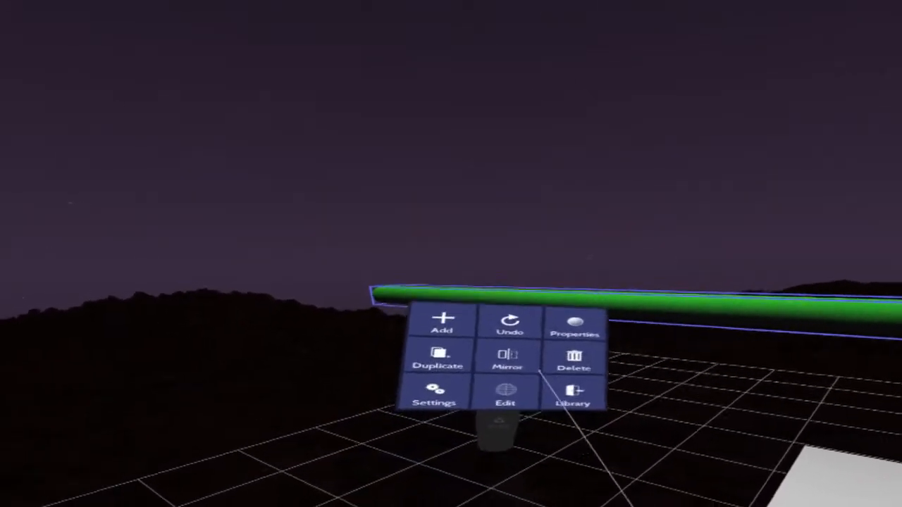
# Step: Enable Snap to Edges so the green cylinder attaches to the top cube's edge like an arm
pyautogui.click(506, 397)
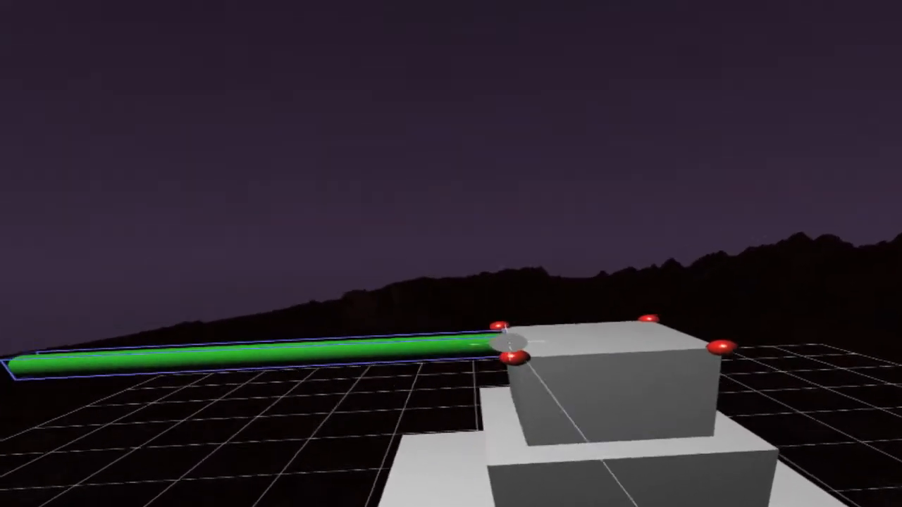
pyautogui.rightClick(514, 352)
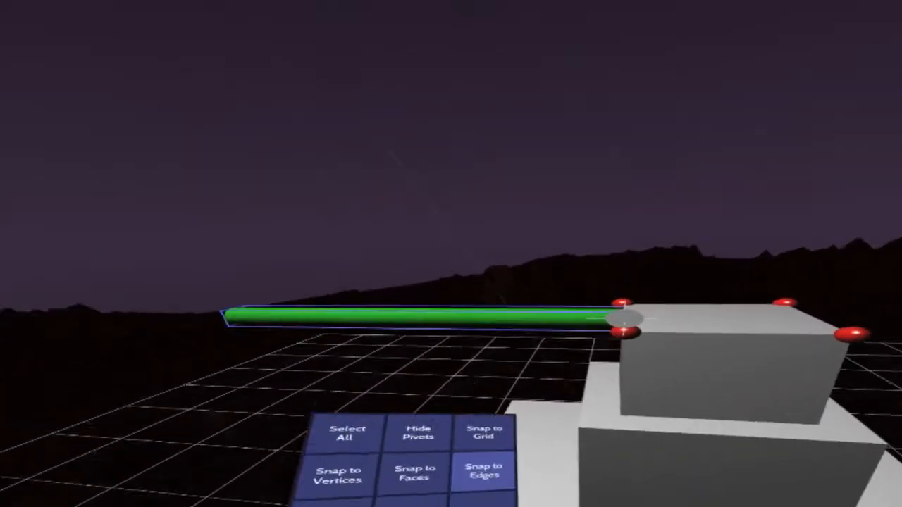